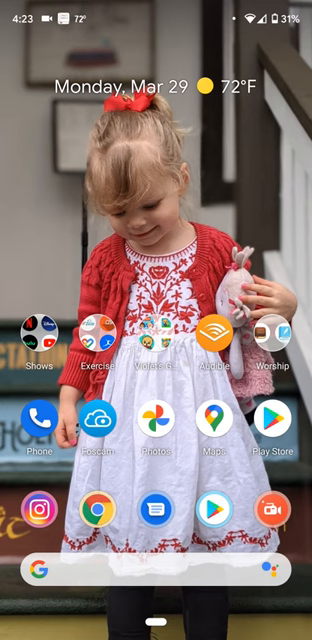
Open the Play Store app from the home screen.
click(276, 419)
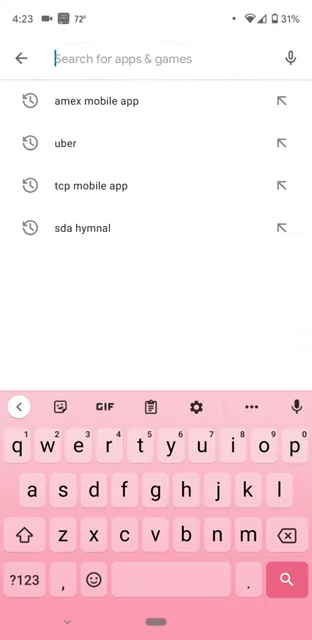
Search for 'tcp mobile clock', then install and open the app.
text(tc)
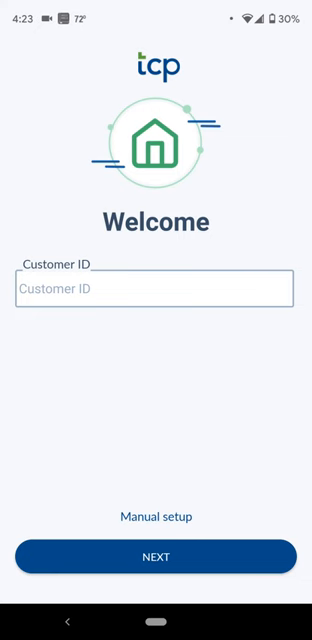
Enter customer ID 300002 in the Customer ID field.
click(155, 289)
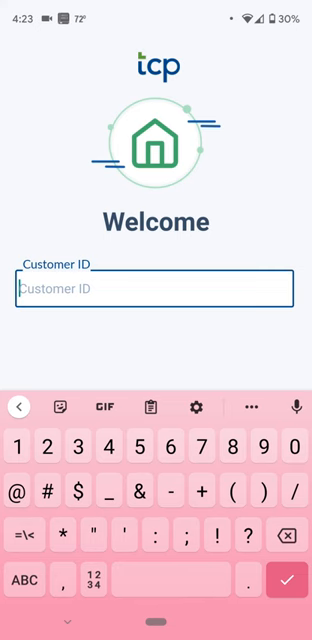
text(3)
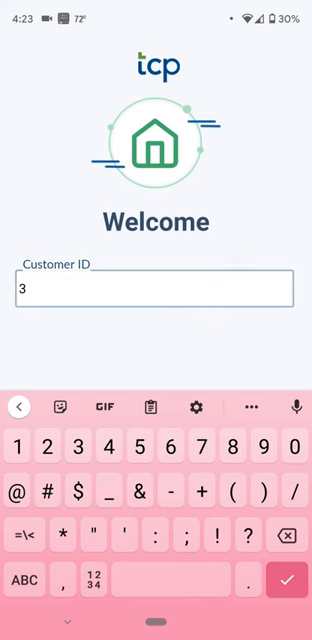
text(0000)
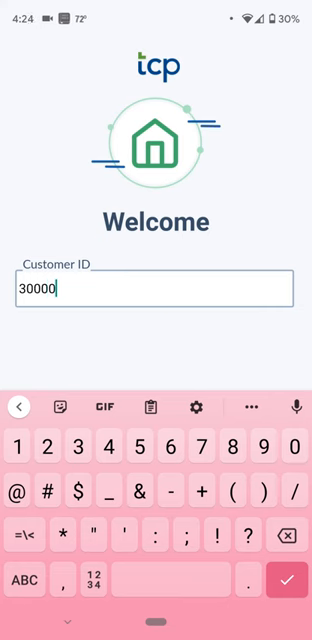
text(2)
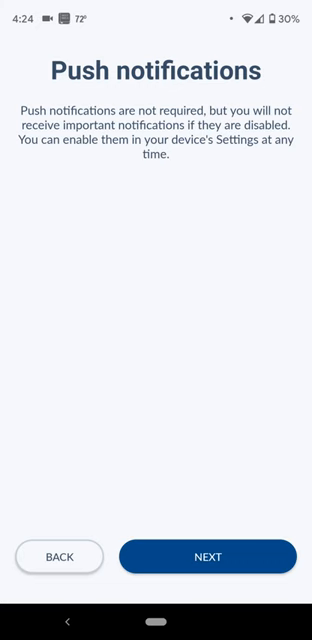
Skip the push notifications notice and log on with employee ID number and PIN.
click(207, 557)
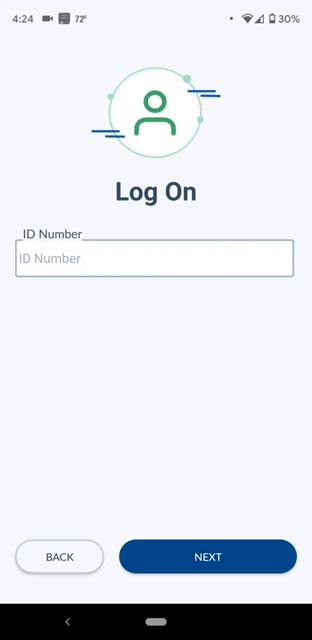
click(153, 259)
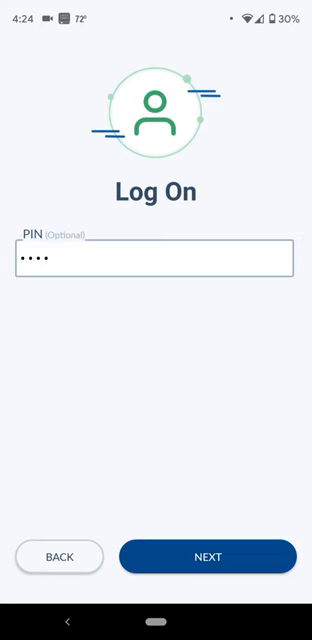
click(208, 556)
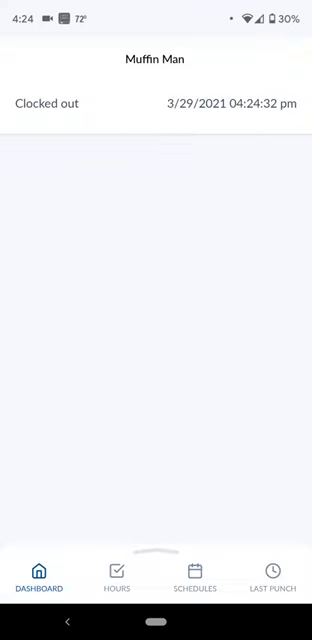